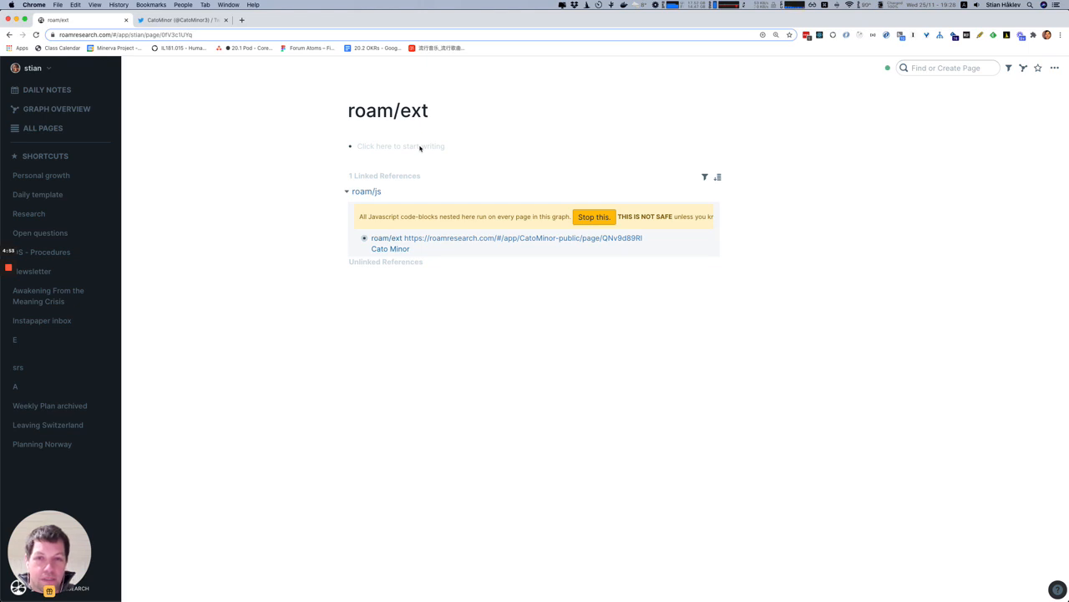
# Step: Start the first empty block on the roam/ext page
pyautogui.click(401, 146)
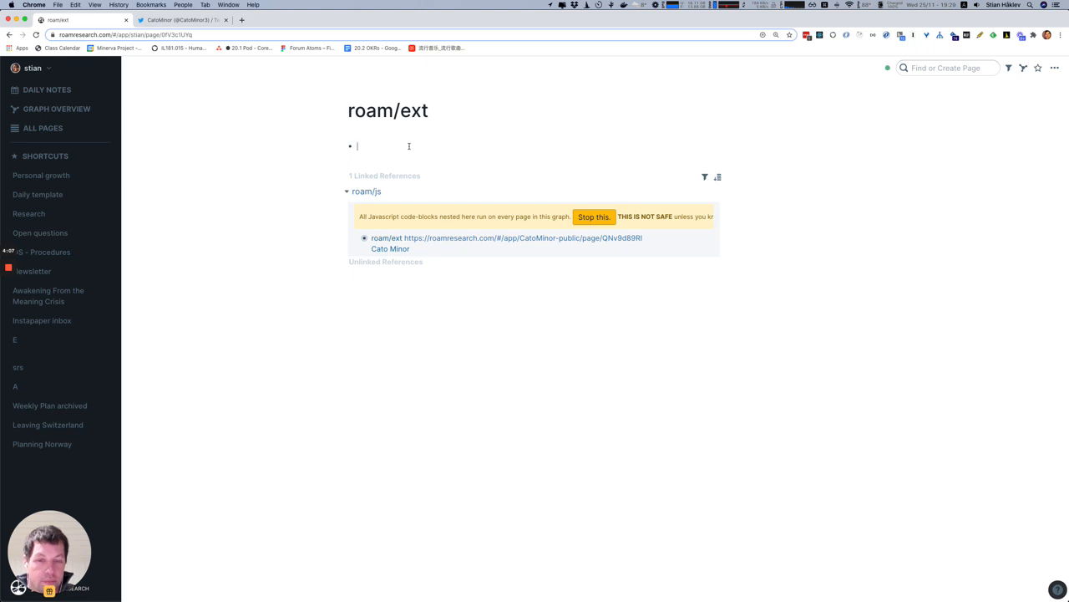
# Step: Write 'Plato was born in 400 AD' with a nested ^^-highlighted comment that it's interesting and so long ago
pyautogui.write('Plato was')
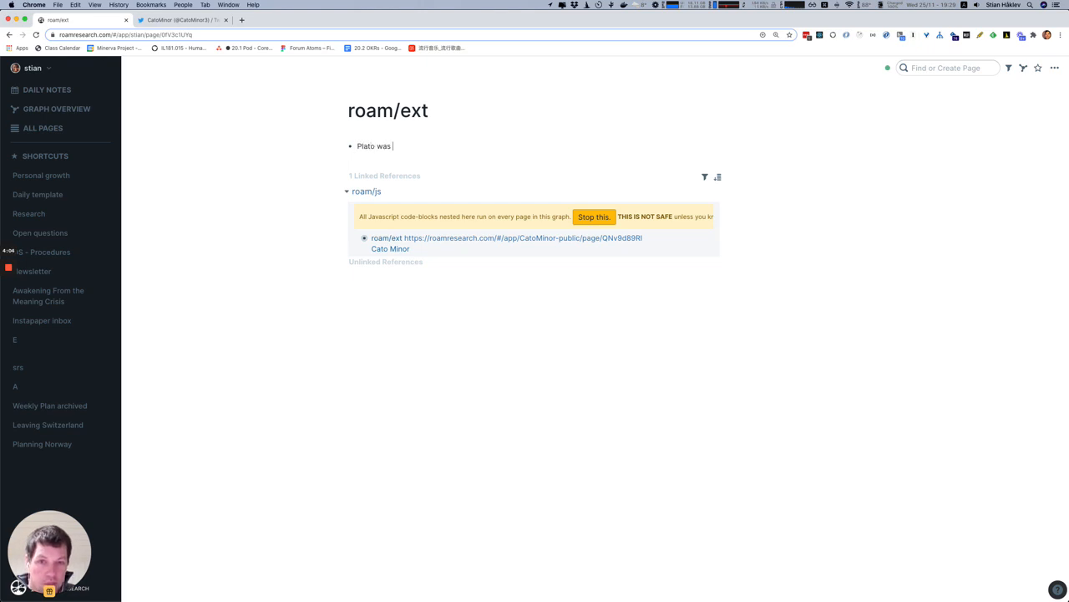
pyautogui.write('born in')
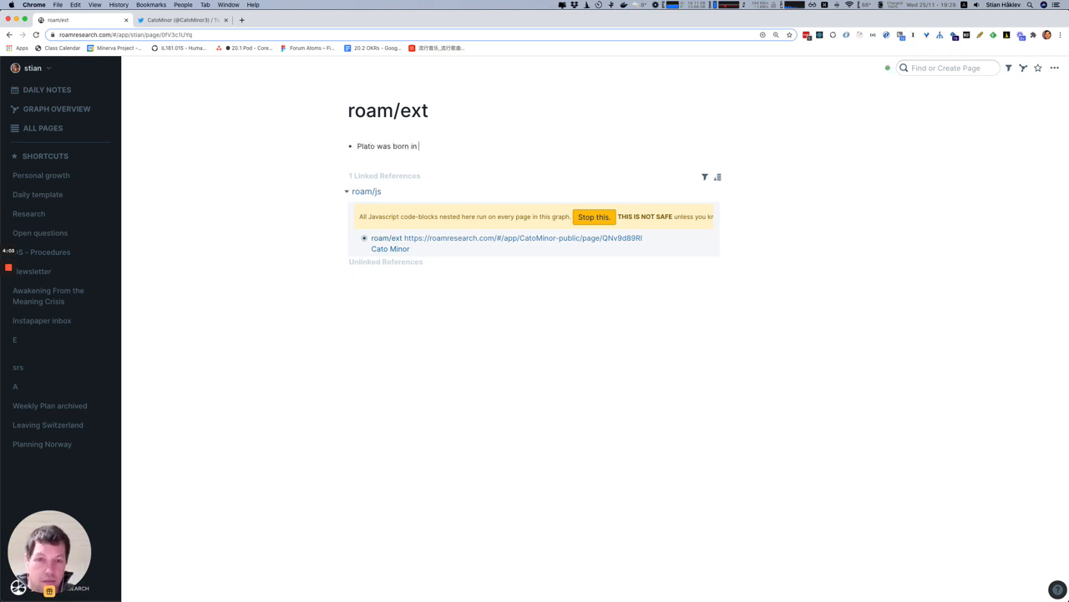
pyautogui.write('400')
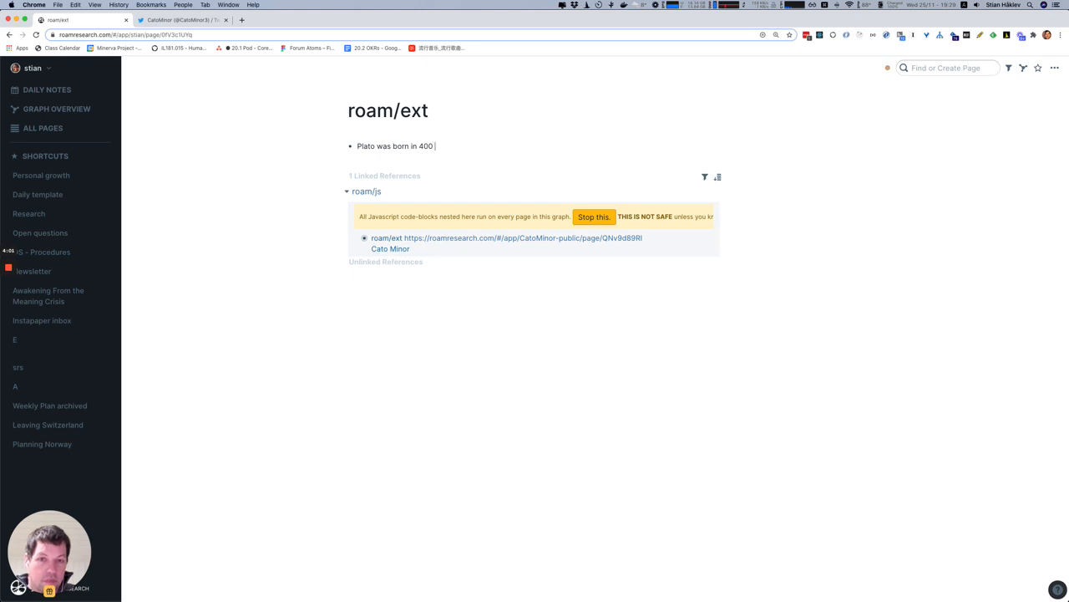
pyautogui.write('AD')
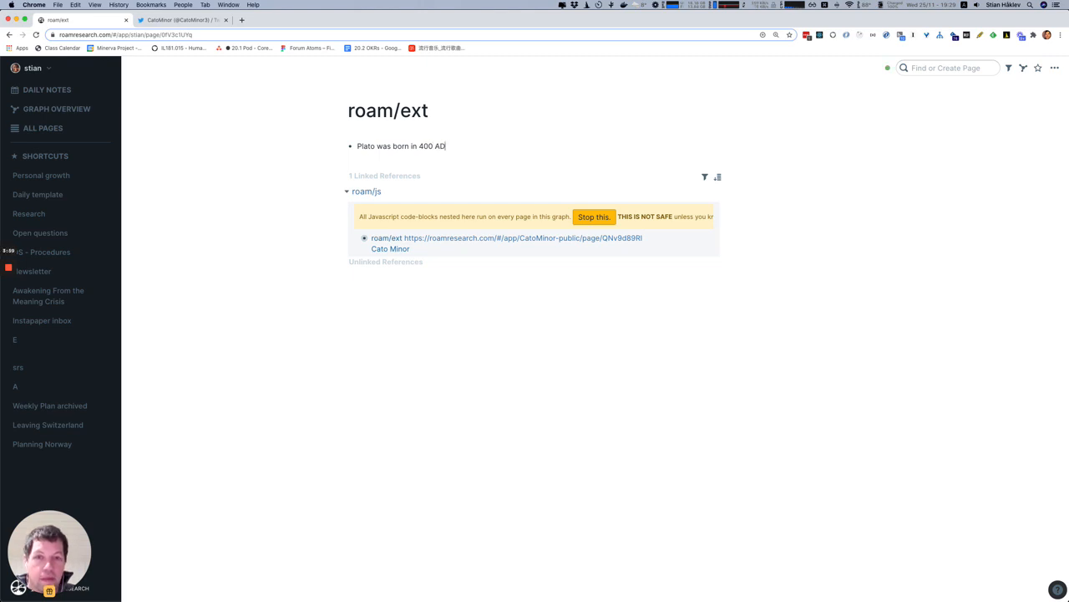
pyautogui.press('enter')
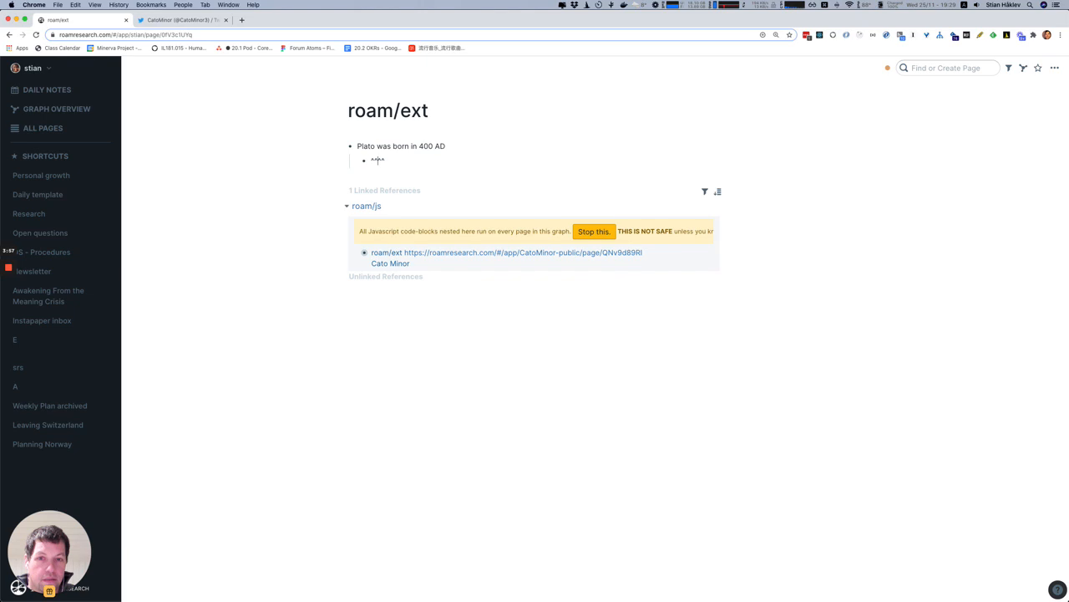
pyautogui.write("that's interesting that it's so long ago")
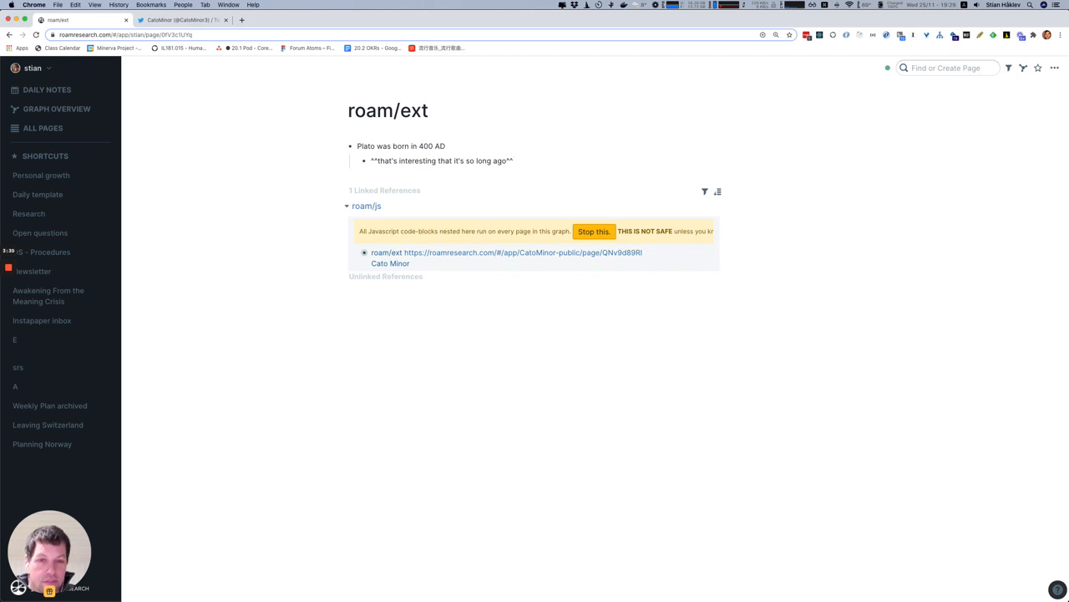
# Step: Nest 'very', 'very', 'long' under the comment, try a #metacomment tag, then revert the comment to plain text
pyautogui.write('w')
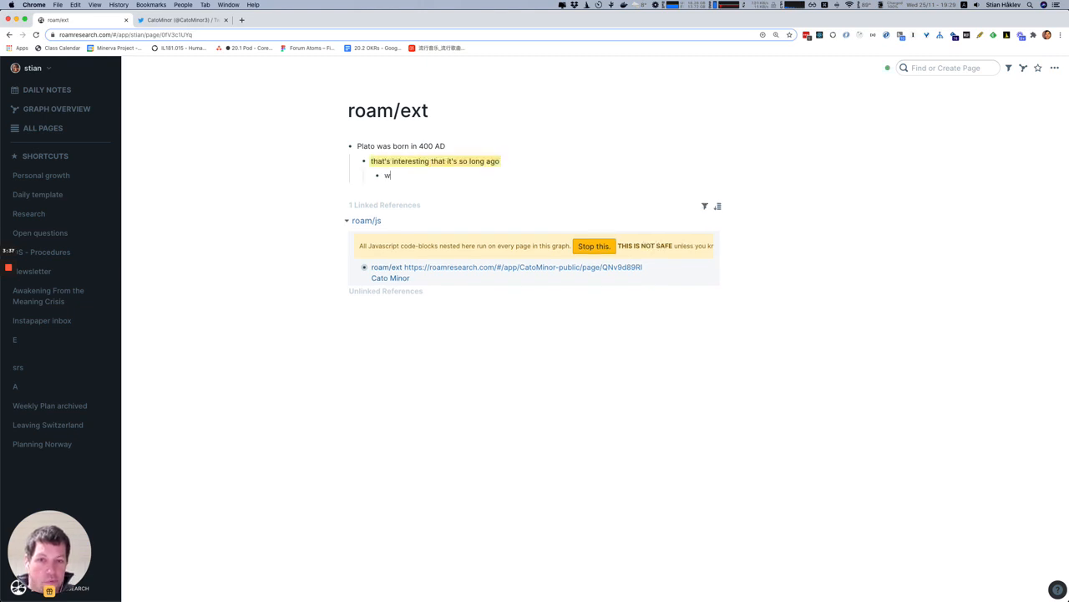
pyautogui.write('very')
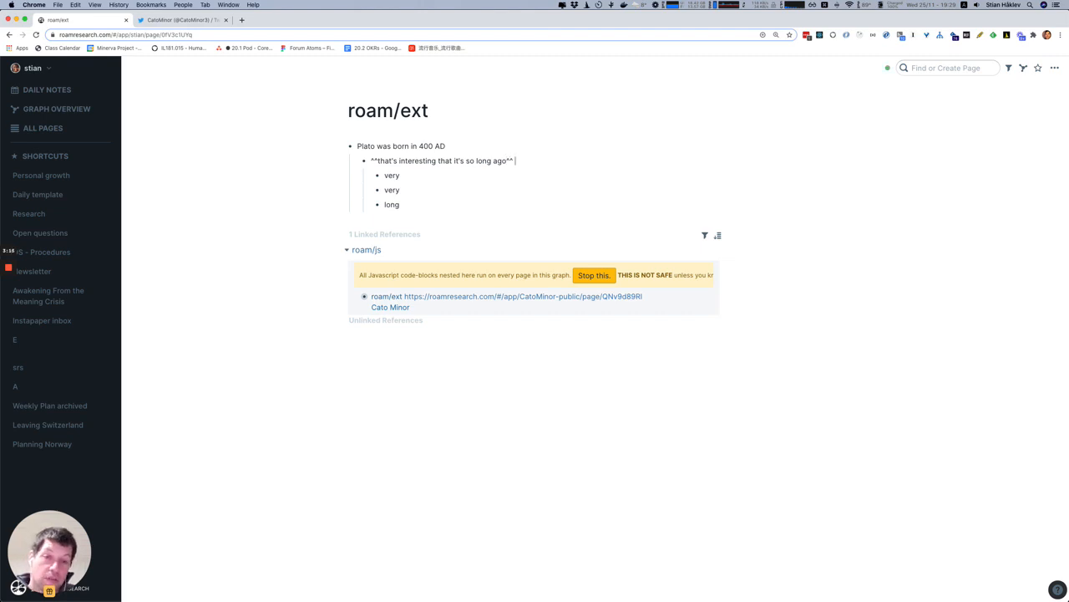
pyautogui.write('#metacomment')
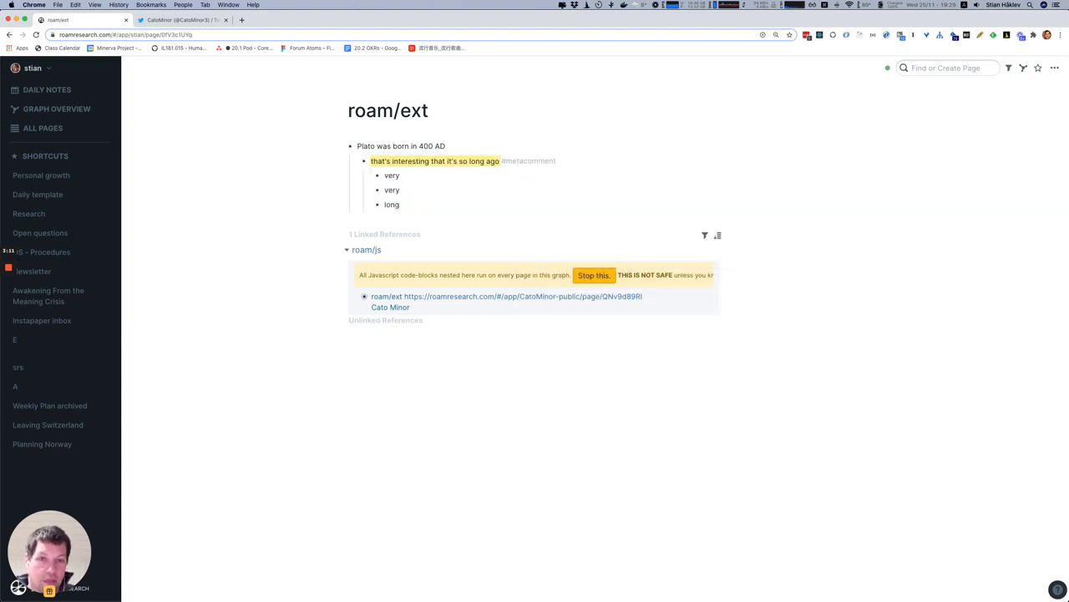
pyautogui.click(435, 160)
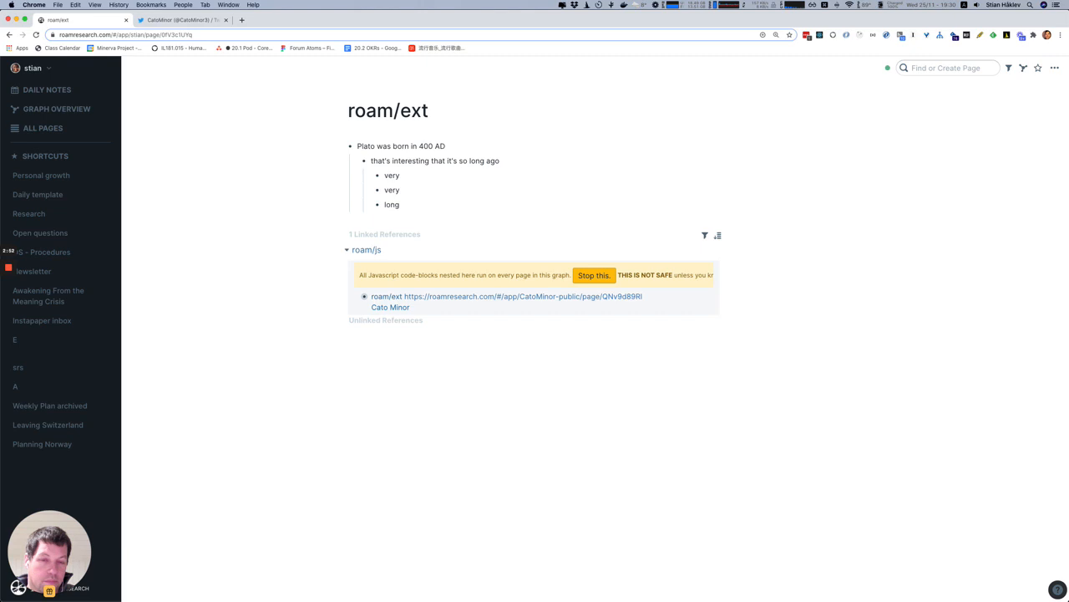
# Step: Tag the comment #Claim (red) and the two 'very' blocks #m and #q, tinting each block
pyautogui.write('#m')
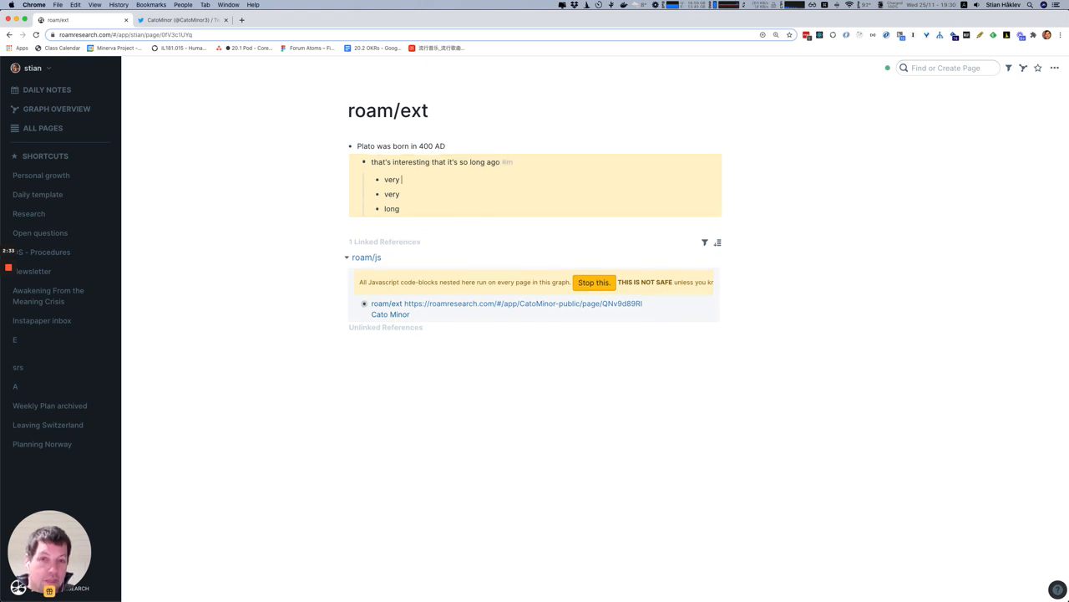
pyautogui.write('#m')
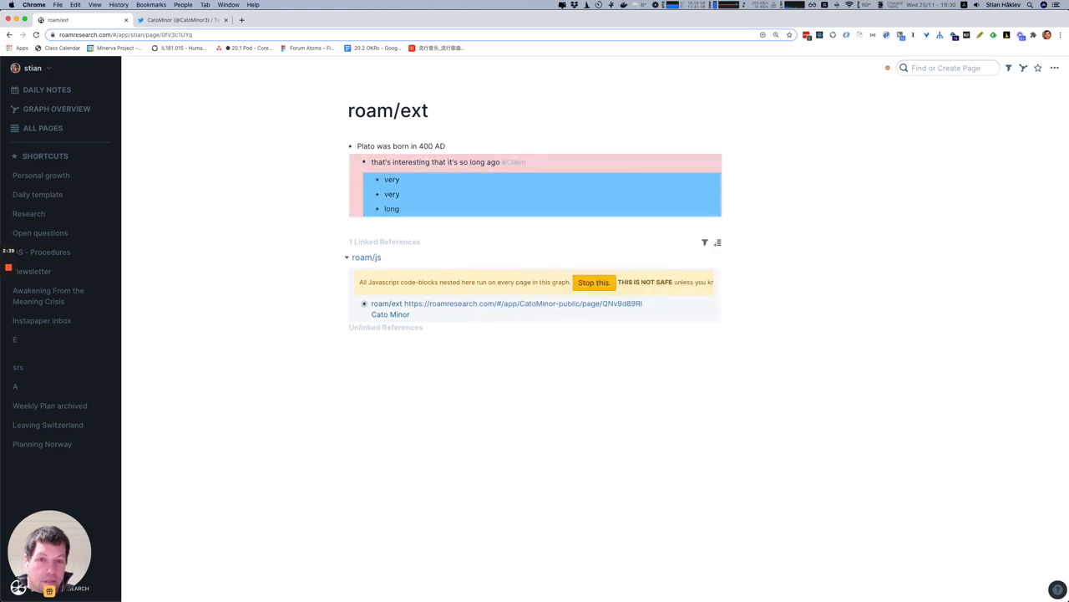
pyautogui.write('#')
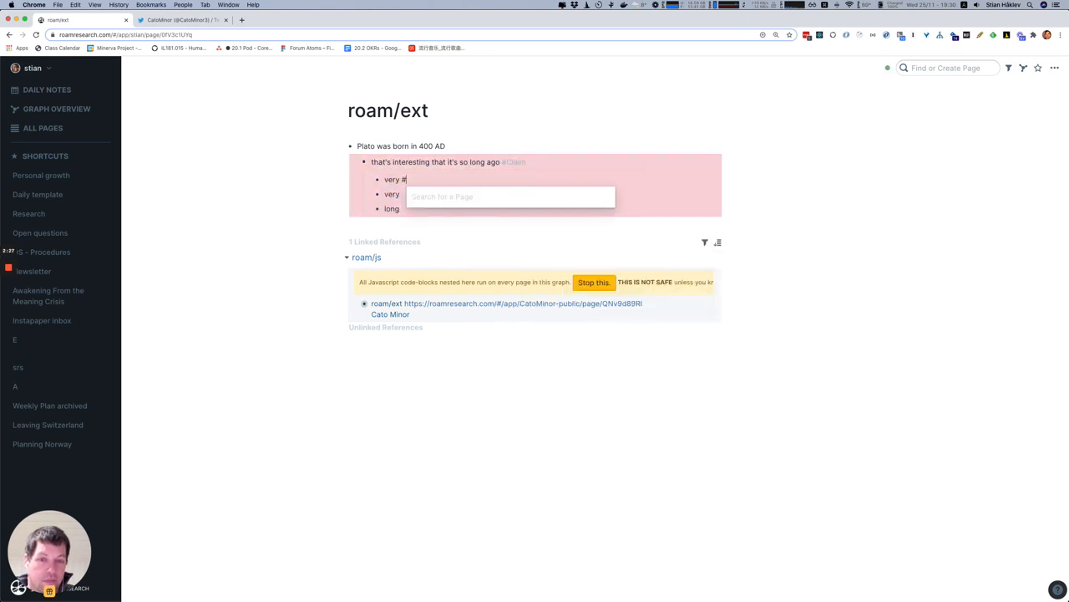
pyautogui.write('m')
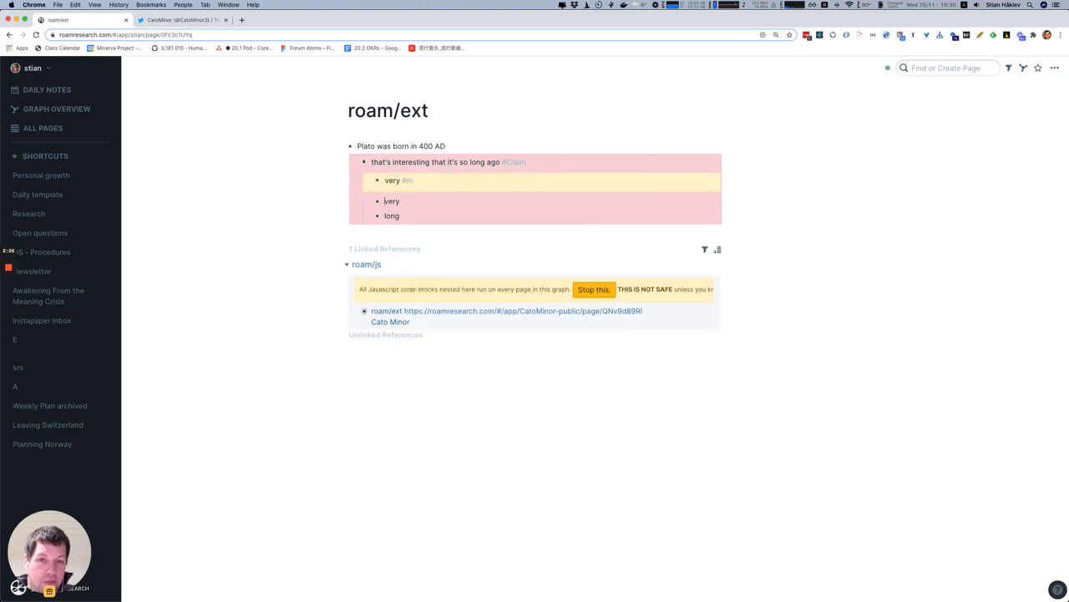
pyautogui.write('q')
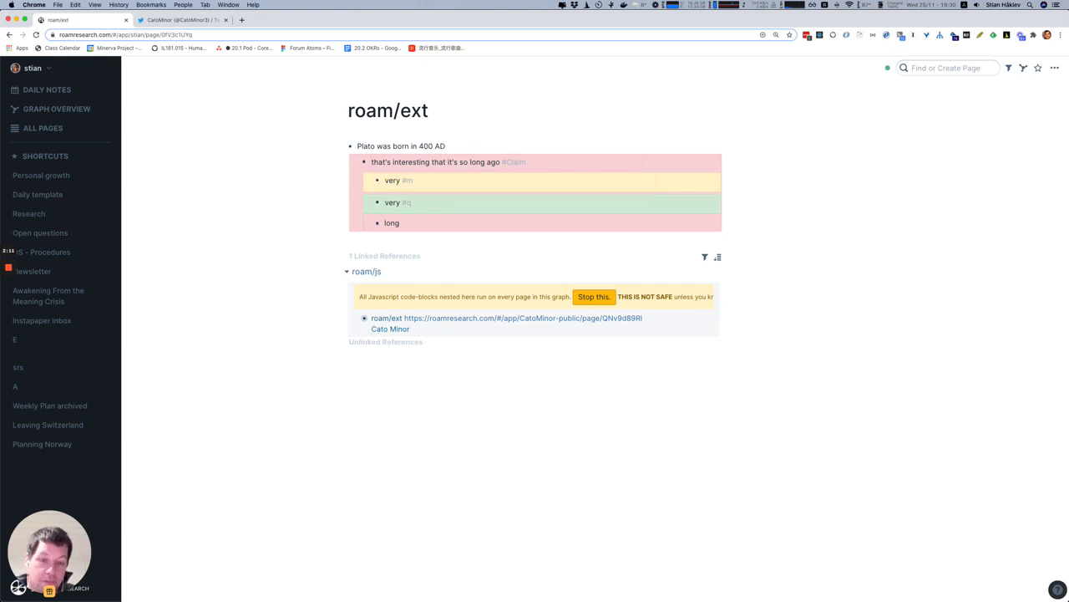
pyautogui.write('sp')
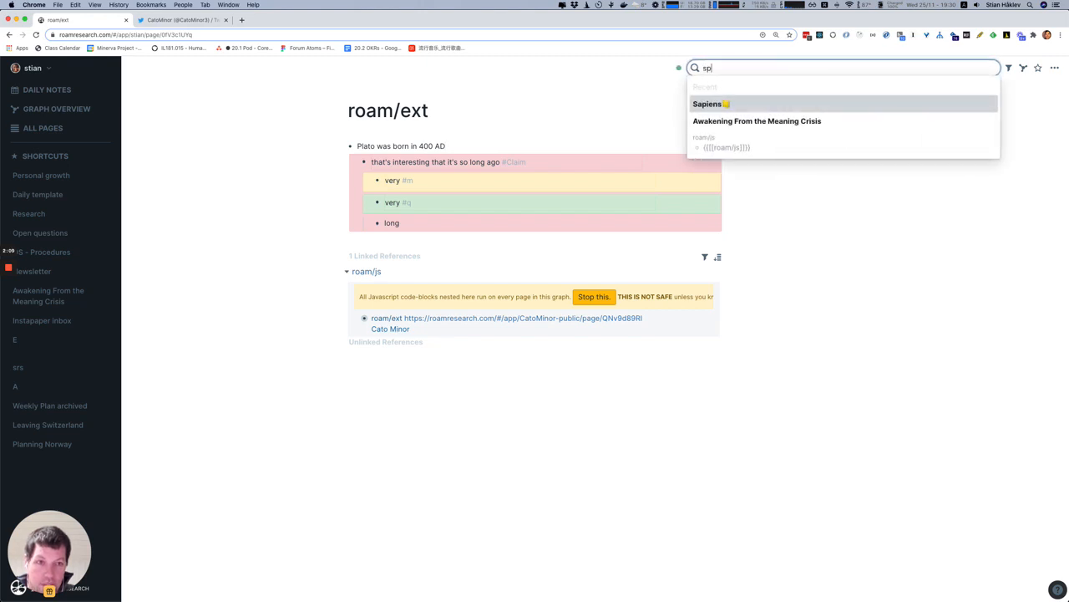
# Step: Find and open the Sapiens page via Find or Create Page
pyautogui.write('apiens')
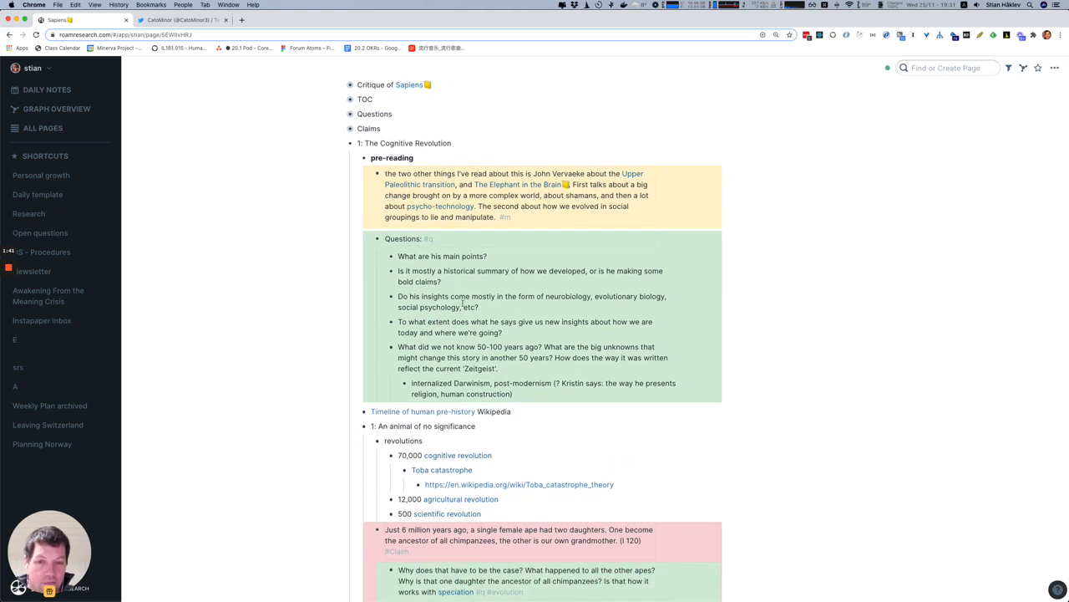
# Step: Scroll through the Sapiens notes and expand the Claims block to show its query of six #Claim results
pyautogui.scroll(-3)
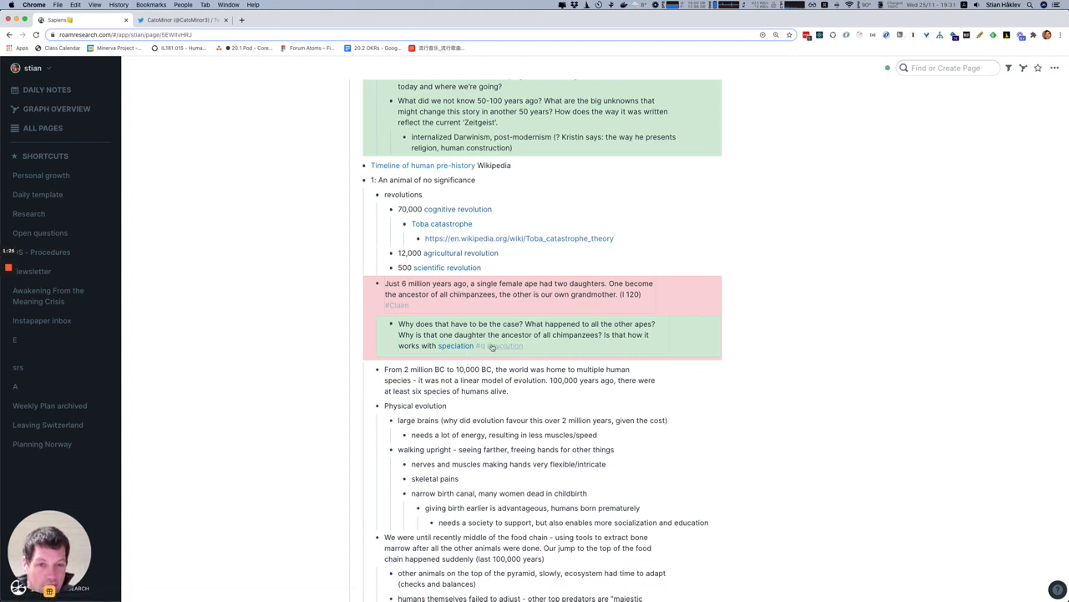
pyautogui.scroll(-3)
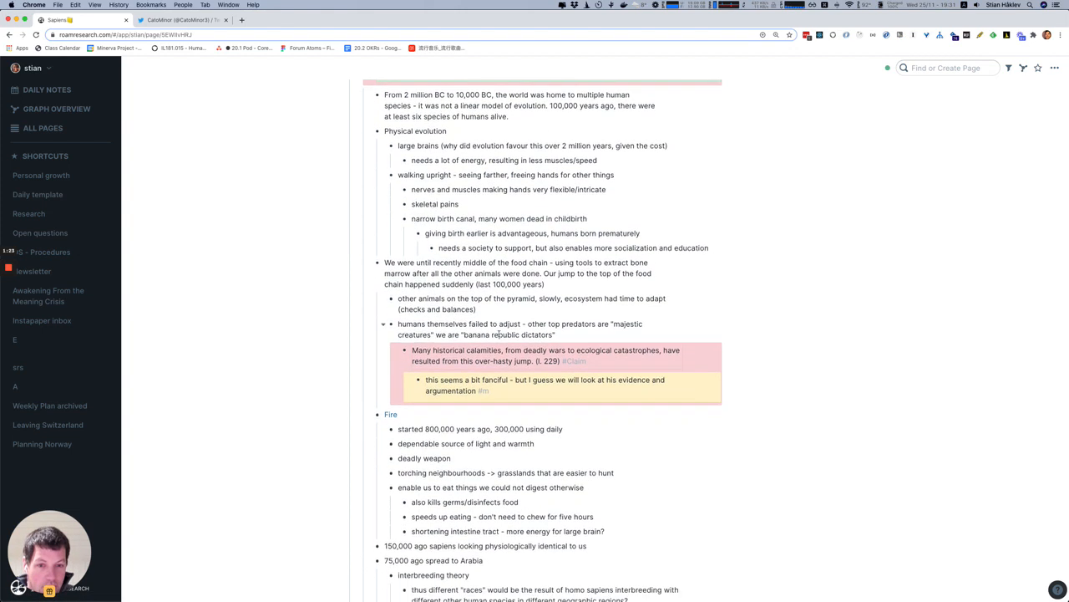
pyautogui.scroll(-3)
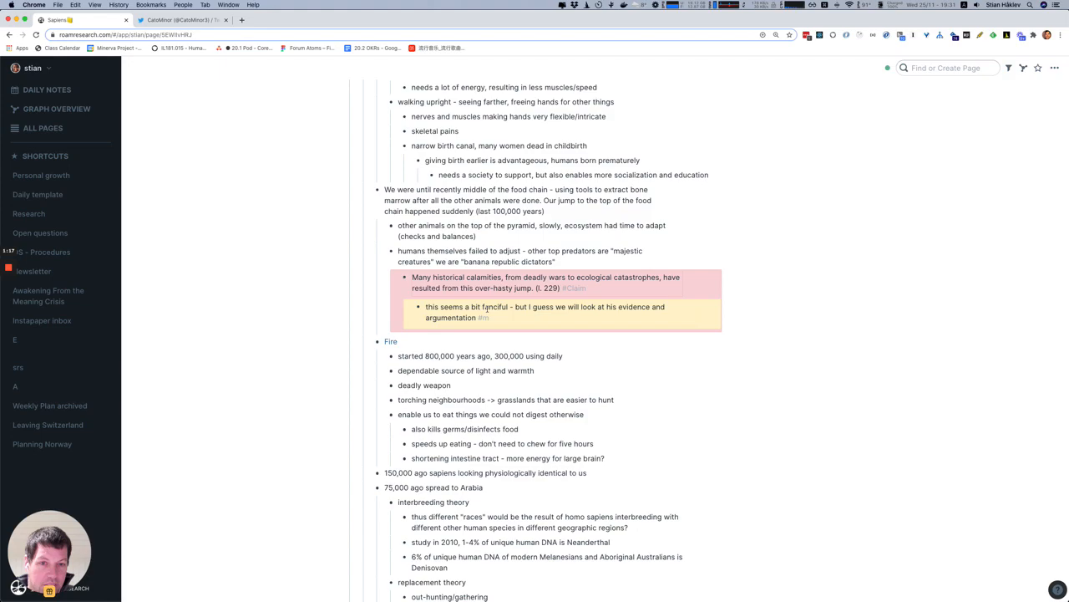
pyautogui.scroll(-3)
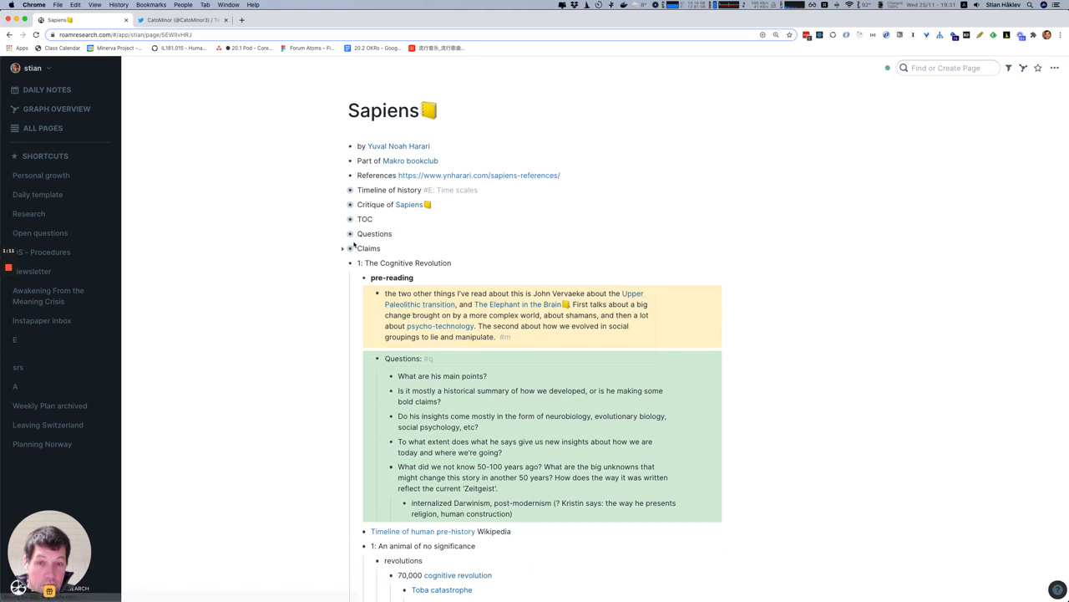
pyautogui.click(342, 248)
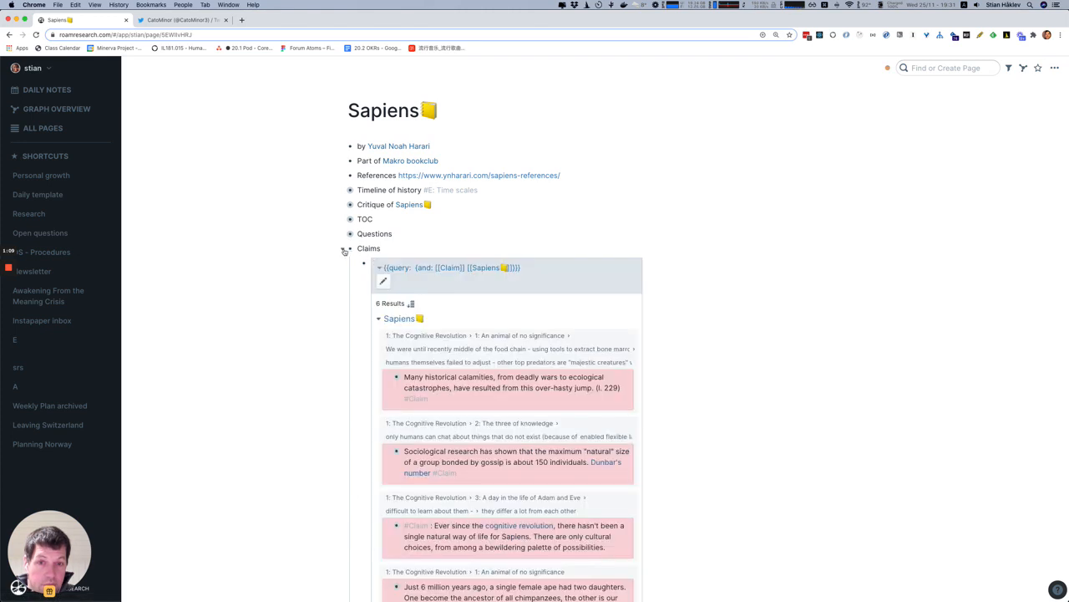
pyautogui.scroll(-3)
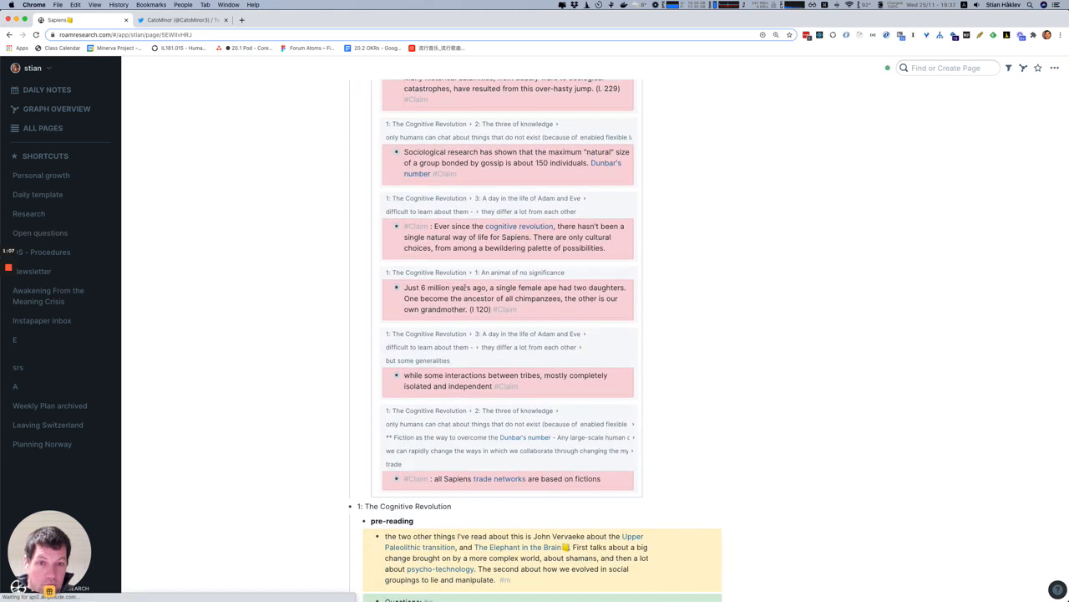